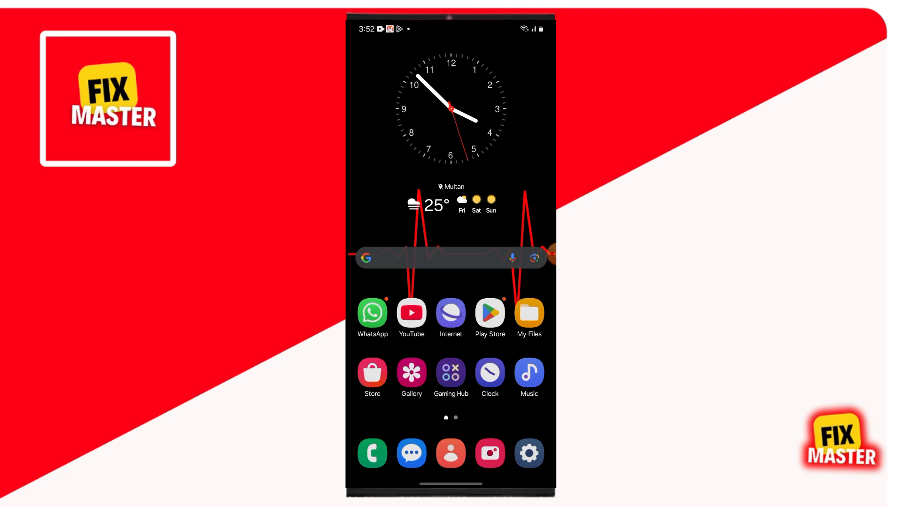
Step: Reach About phone > Software information showing Android 14 and the build number
scroll(left, 3)
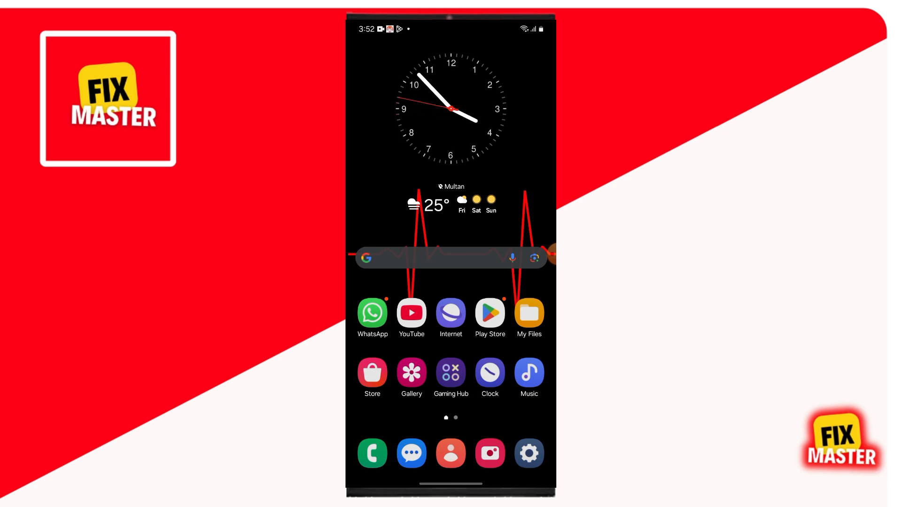
click(528, 453)
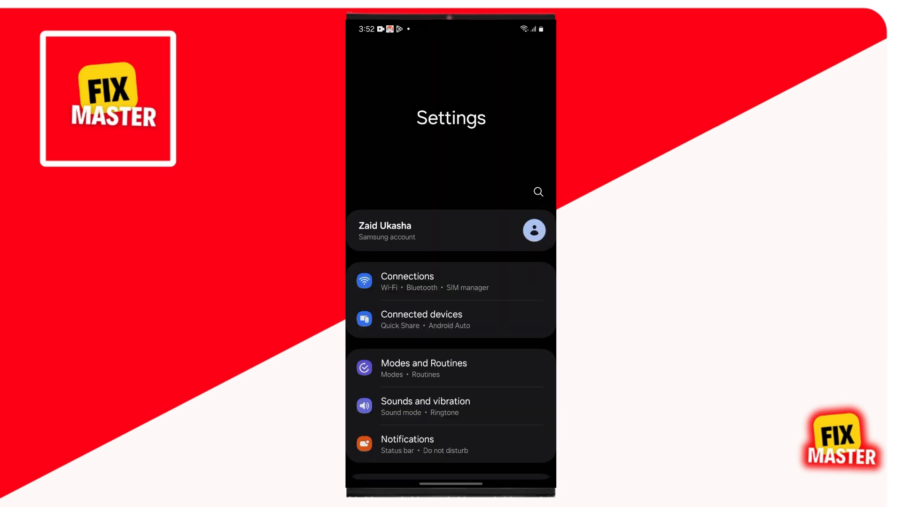
scroll(down, 3)
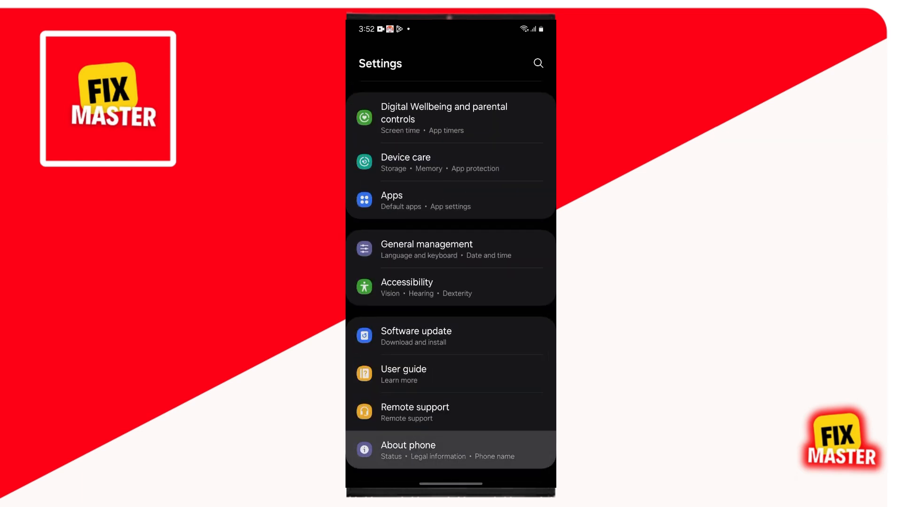
click(408, 450)
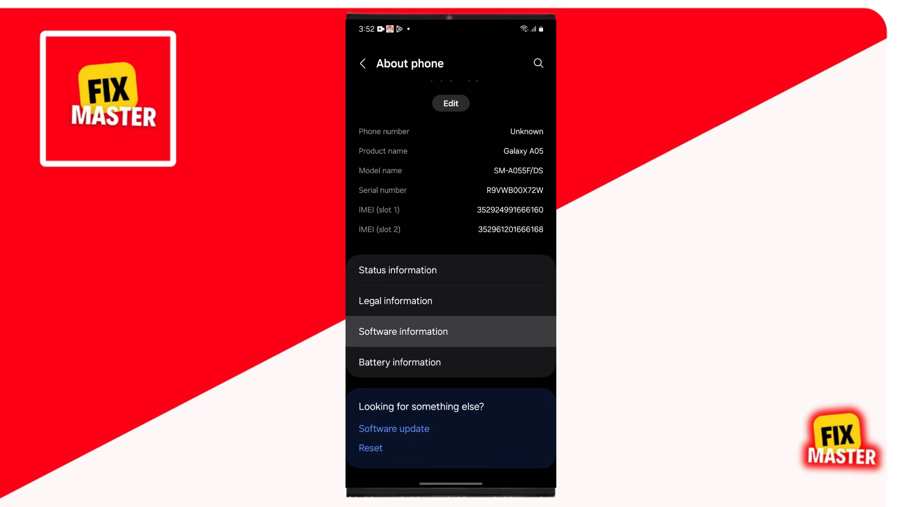
click(403, 332)
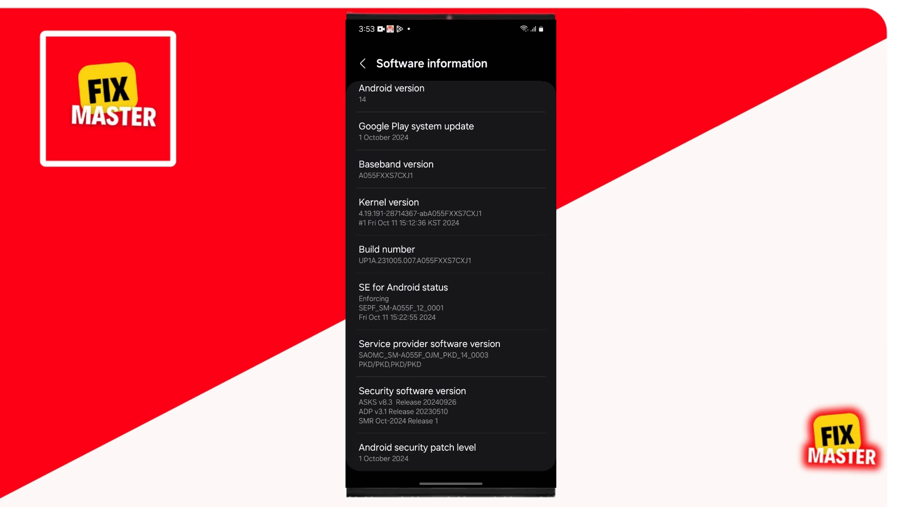
Step: Tap Build number repeatedly until developer mode is enabled, then return to About phone
scroll(down, 3)
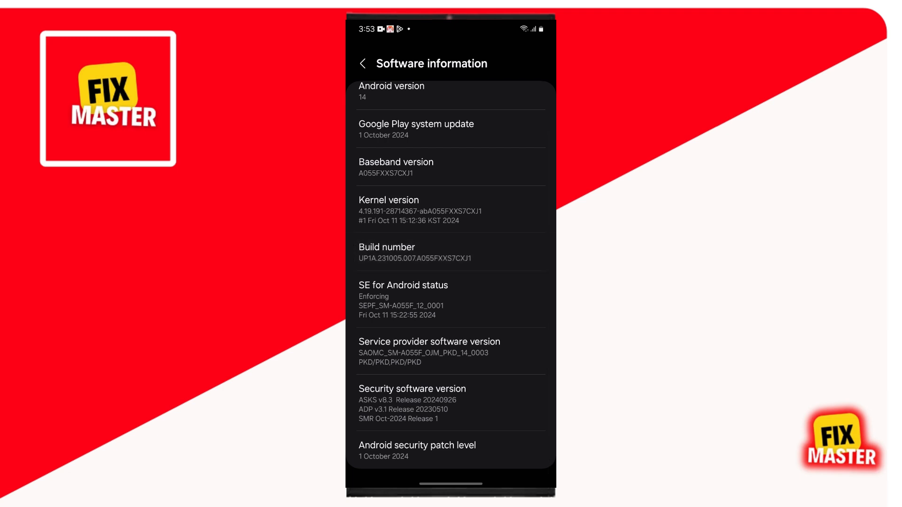
click(414, 252)
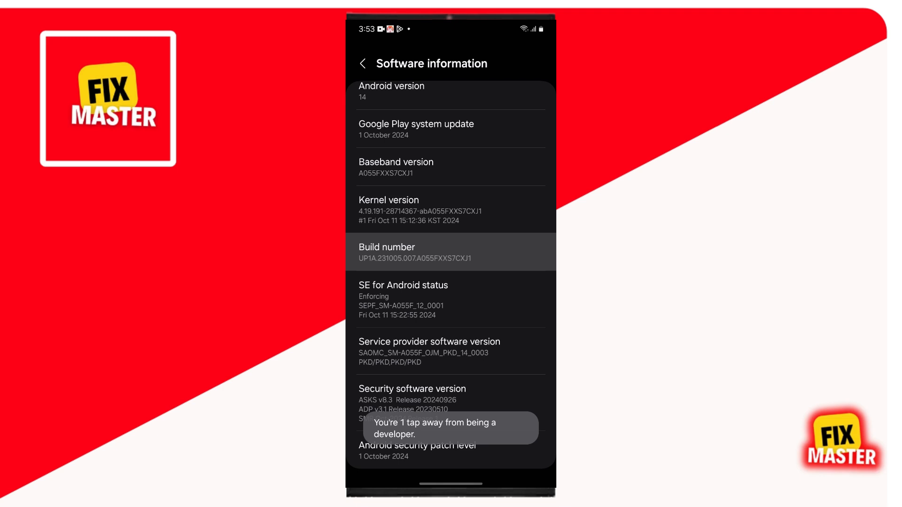
click(450, 252)
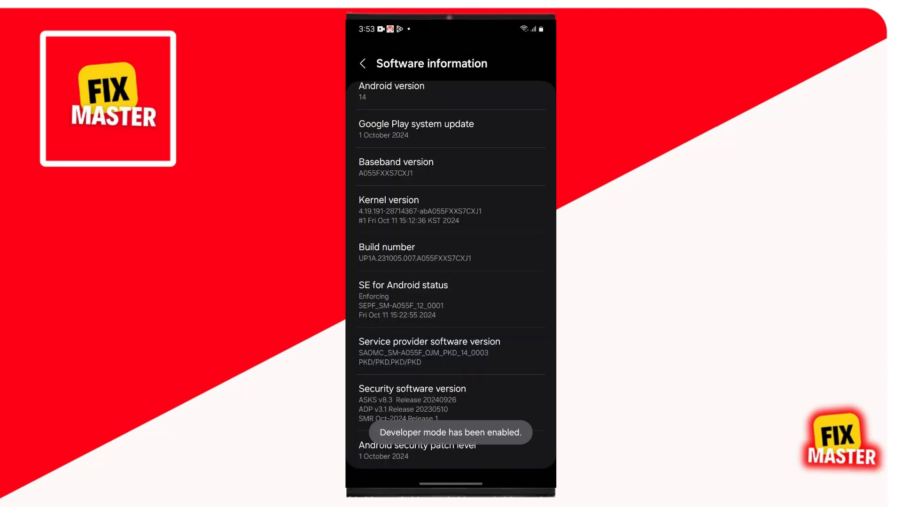
click(363, 63)
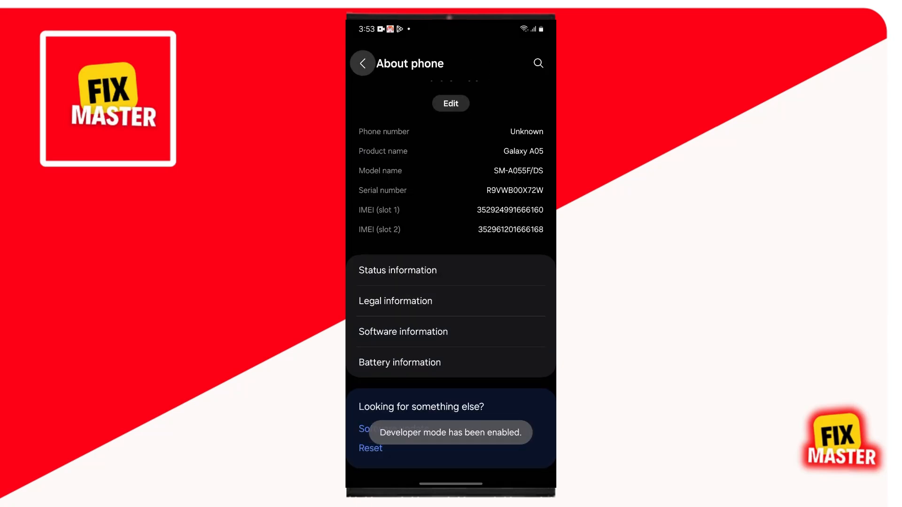
Step: Return to the main Settings list and enter Developer options at the bottom
click(362, 63)
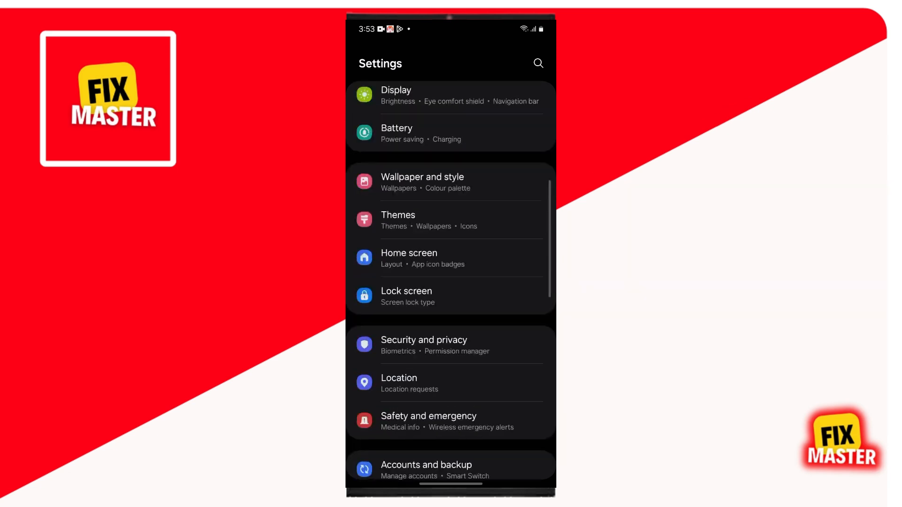
scroll(down, 3)
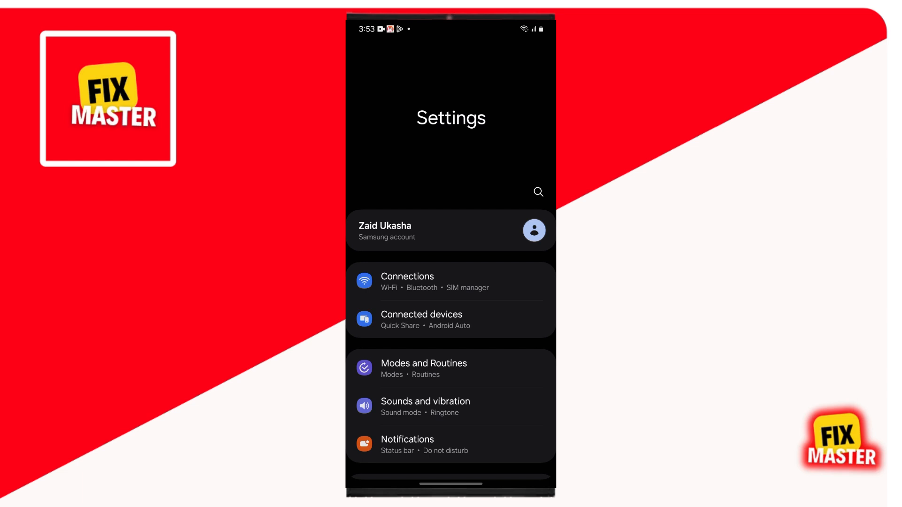
scroll(down, 3)
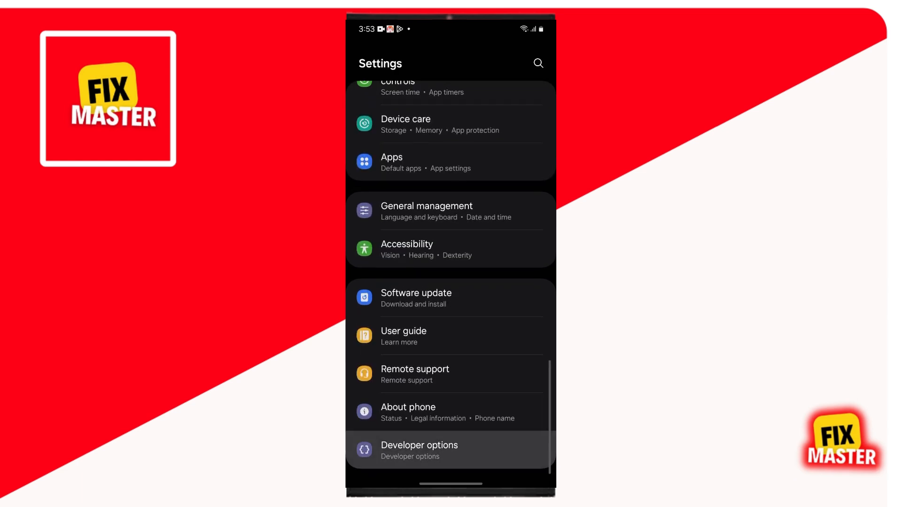
click(419, 450)
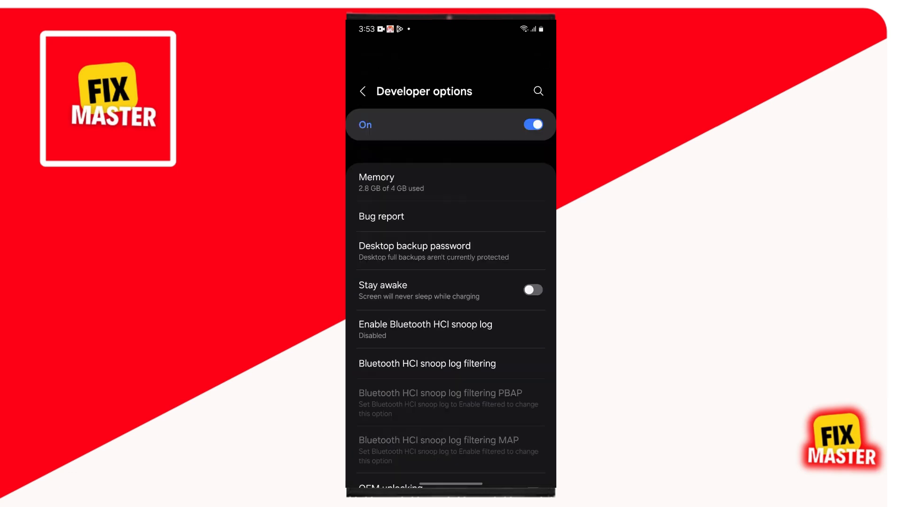
Step: Scroll Developer options down to the Default USB configuration entry
scroll(down, 3)
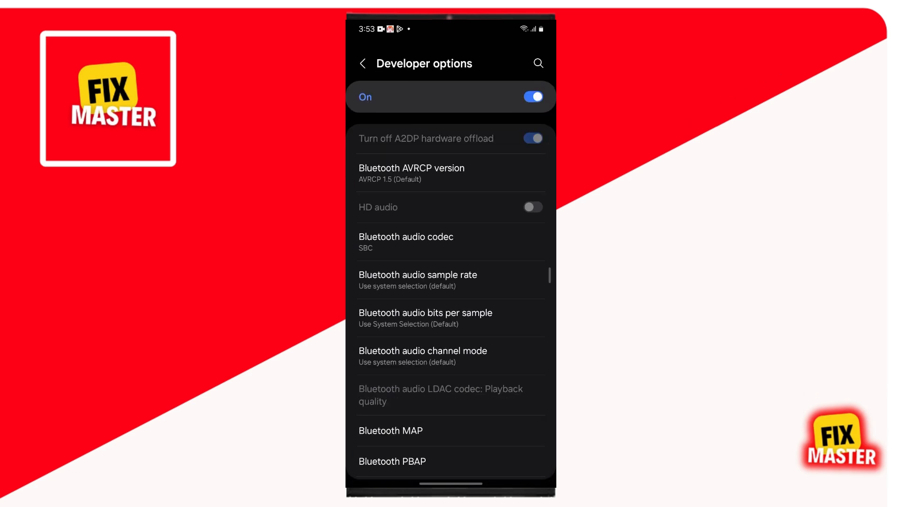
scroll(down, 3)
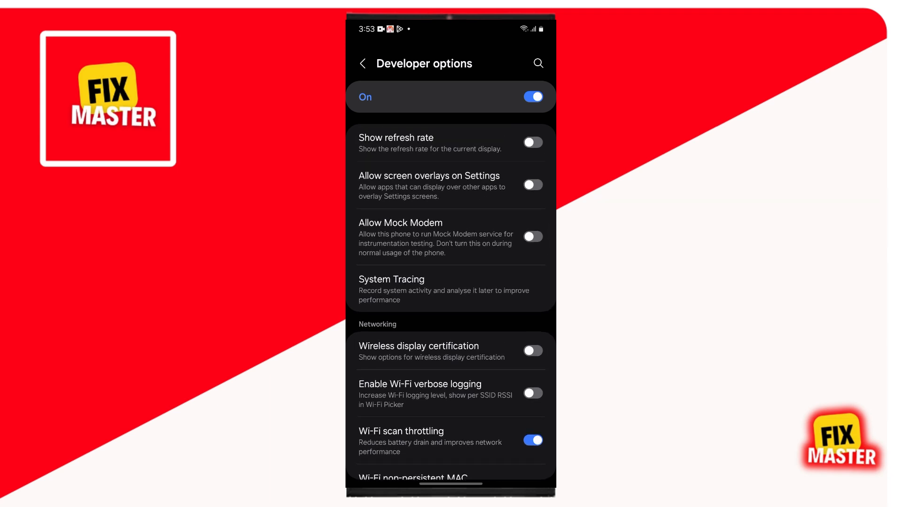
scroll(down, 3)
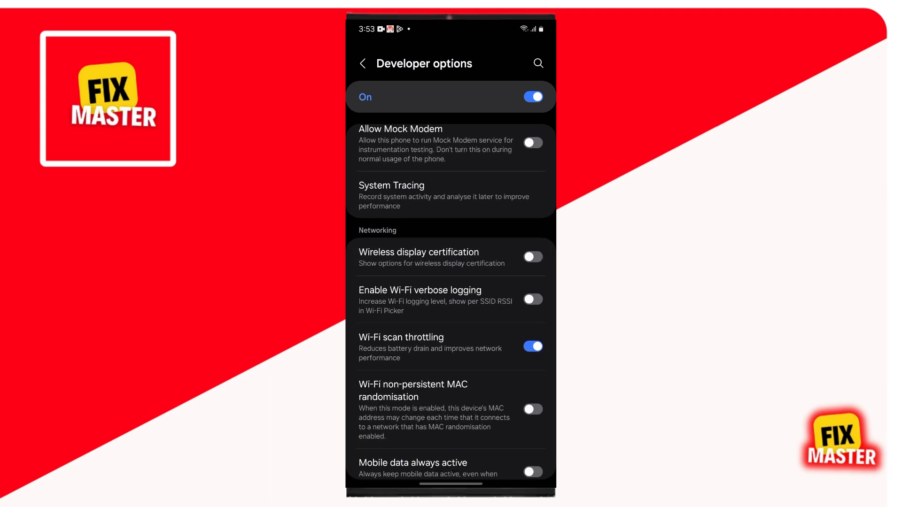
scroll(down, 3)
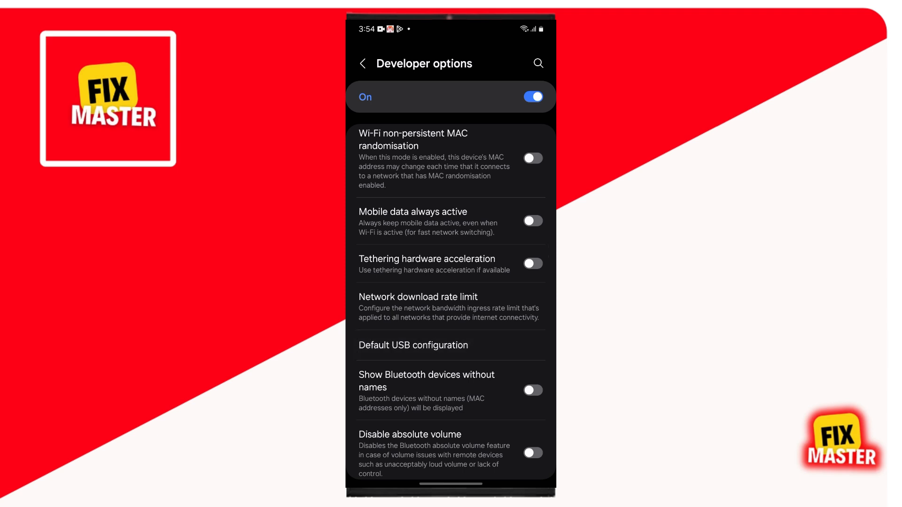
Step: Set Default USB configuration to Transferring files
click(413, 345)
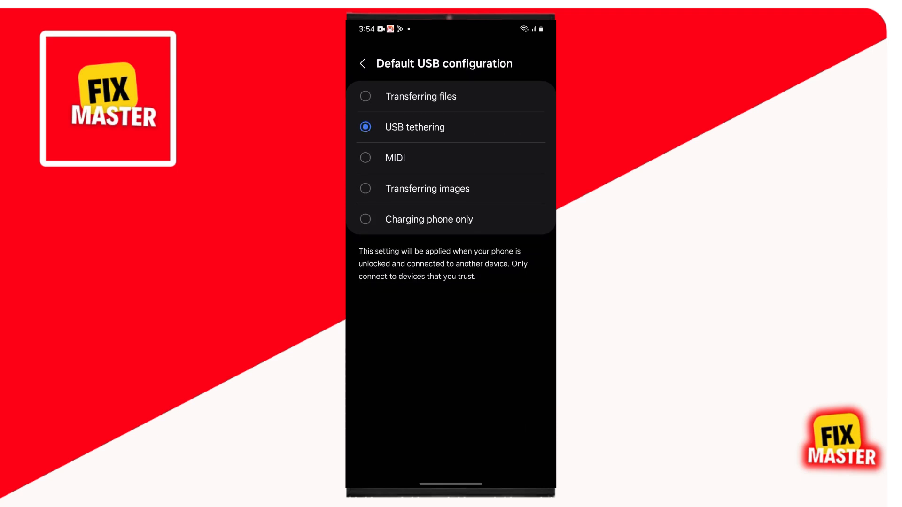
click(421, 96)
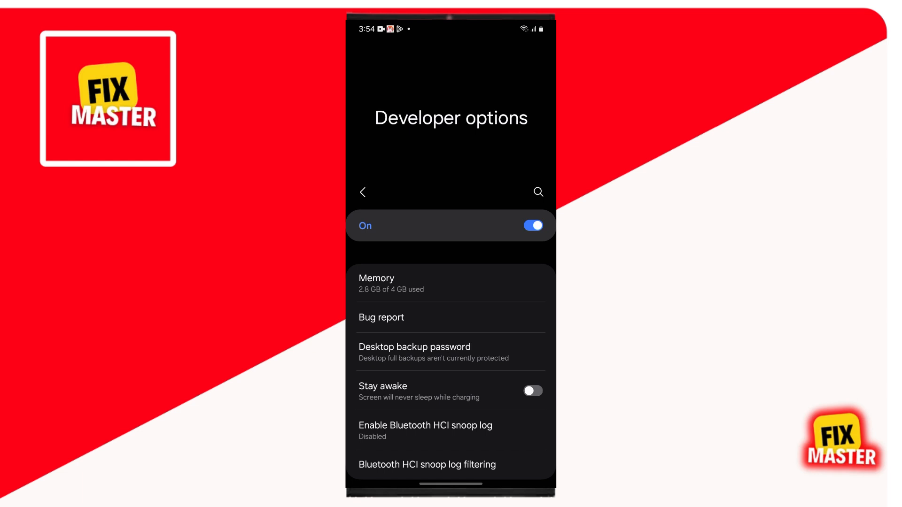
Step: Switch on USB debugging in the Debugging section and confirm the Allow prompt
scroll(down, 3)
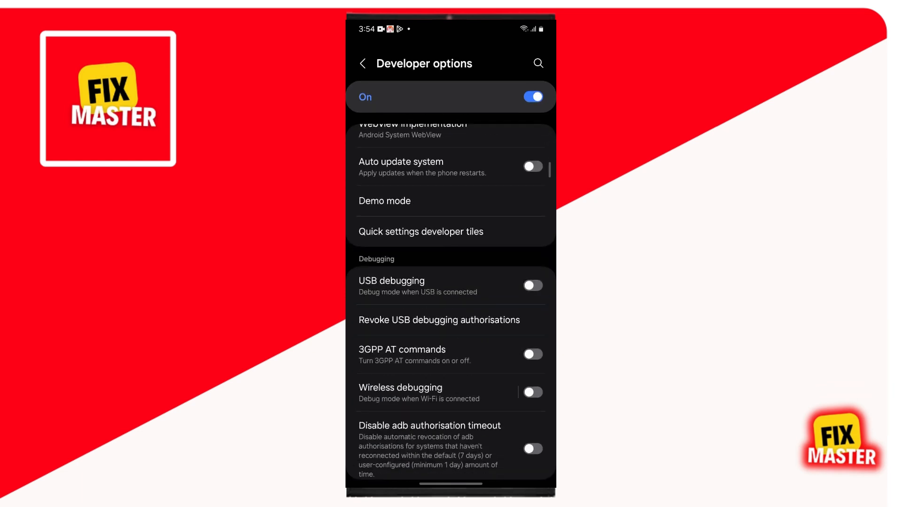
scroll(down, 3)
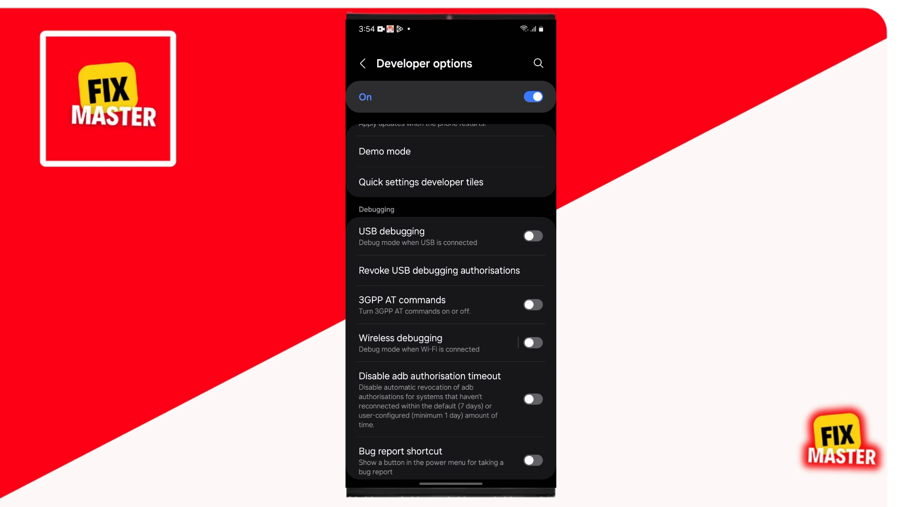
click(532, 236)
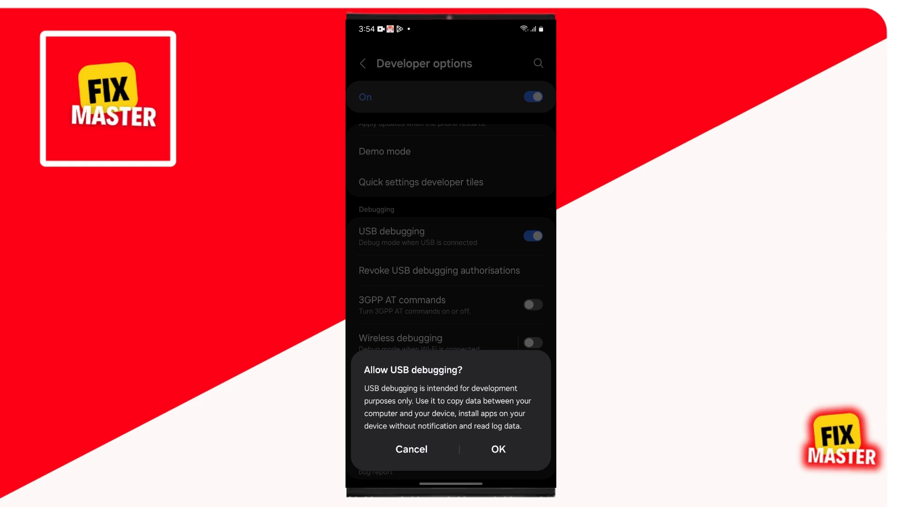
click(497, 449)
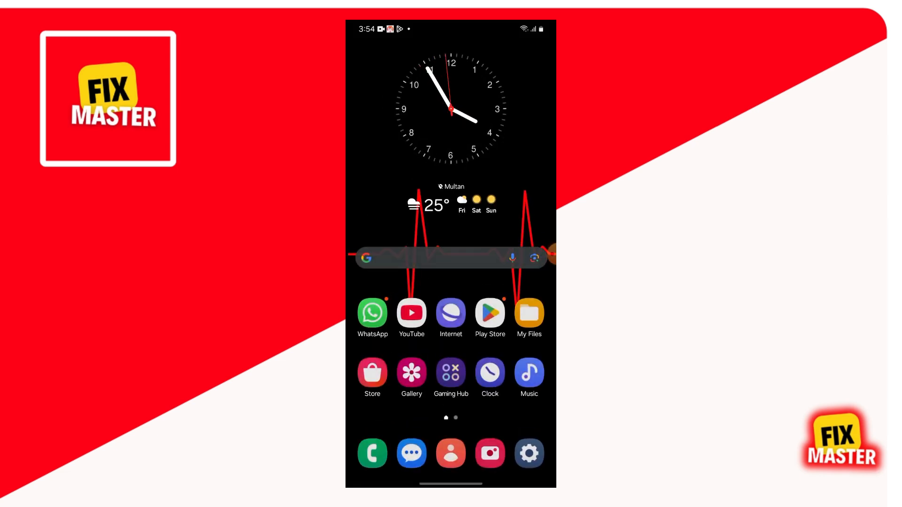
Step: Dial *#0808# in the Phone app to open the hidden USBSettings menu (MTP + ADB)
click(372, 453)
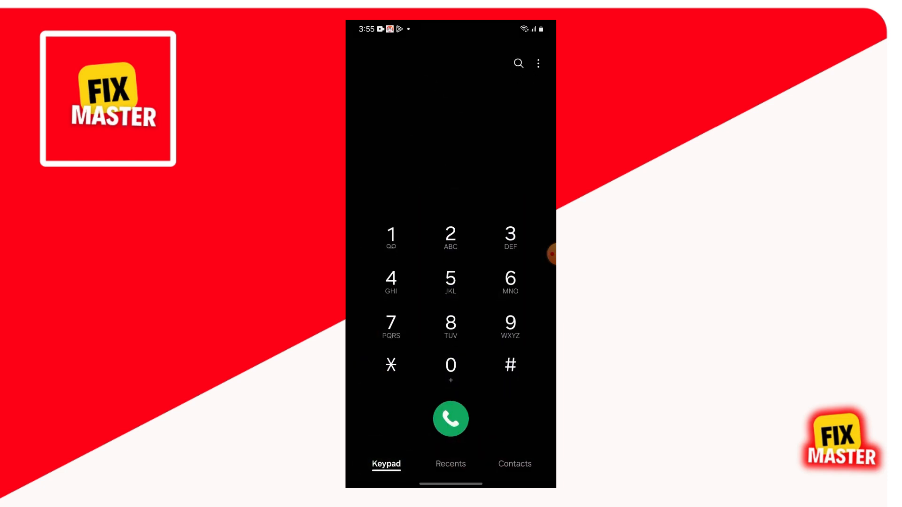
click(450, 330)
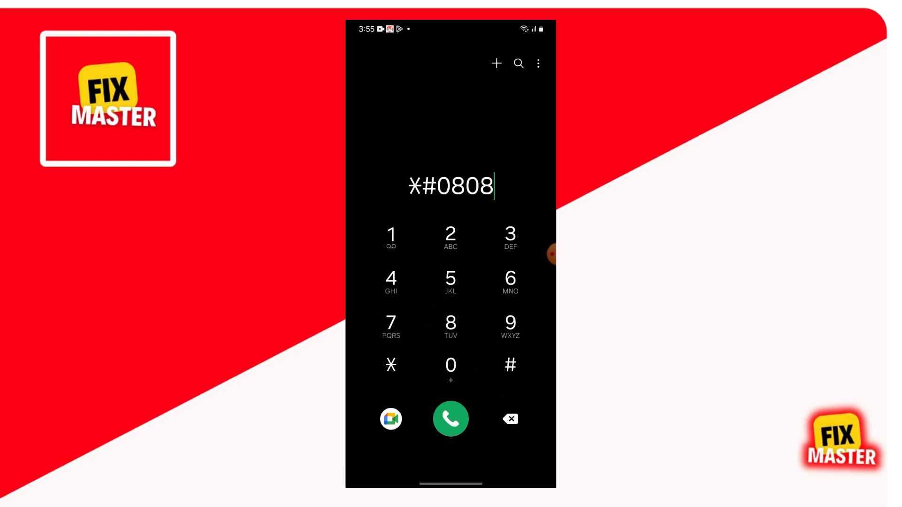
click(450, 419)
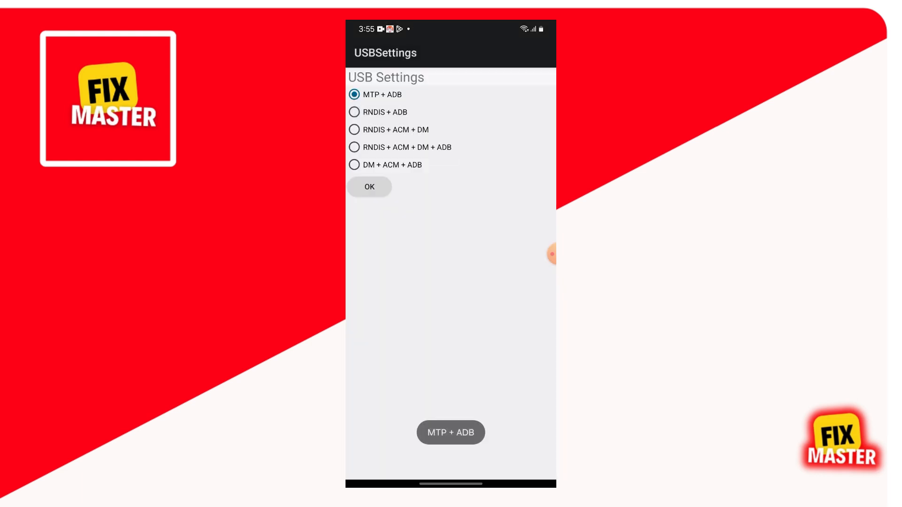